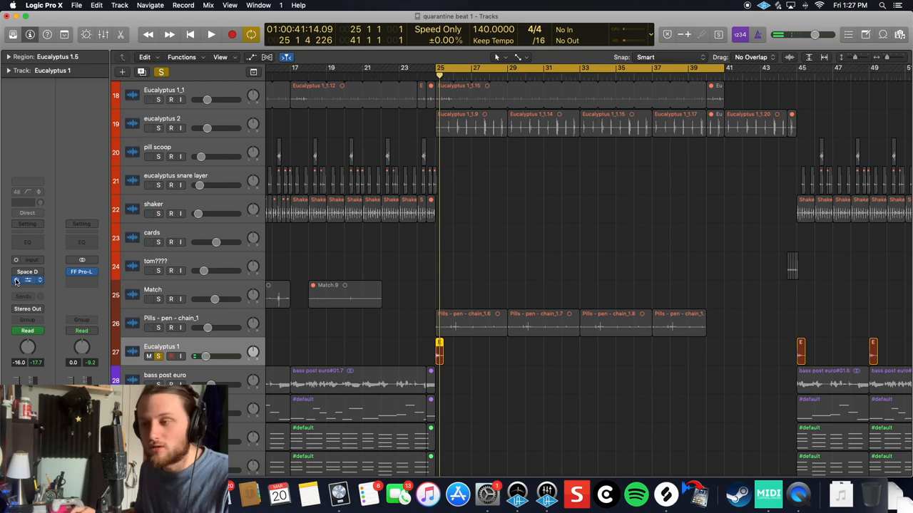
Insert the Oracle reverb after Space D on the Eucalyptus 1 channel strip
{"action": "left_click", "coordinate": [27, 279]}
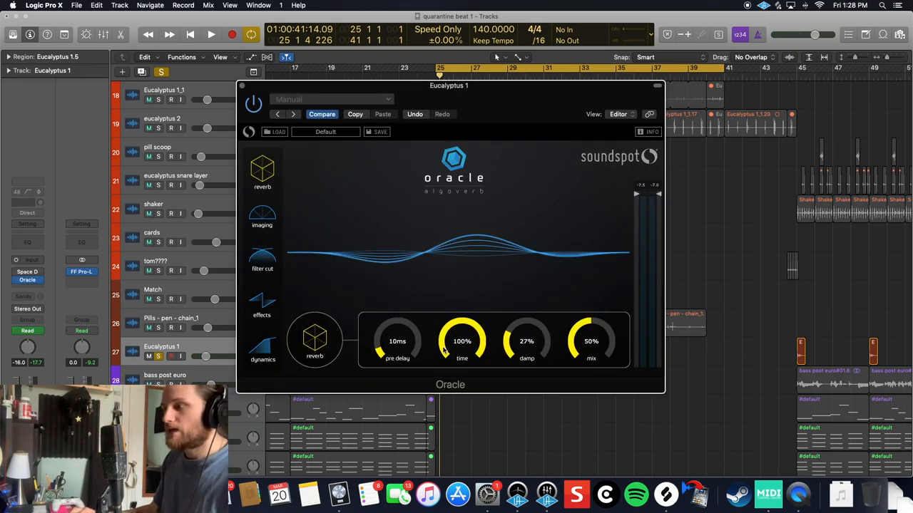
Review Oracle's imaging (100% spread), filter cut (346 Hz low cut) and modulation effects settings
{"action": "left_click", "coordinate": [262, 218]}
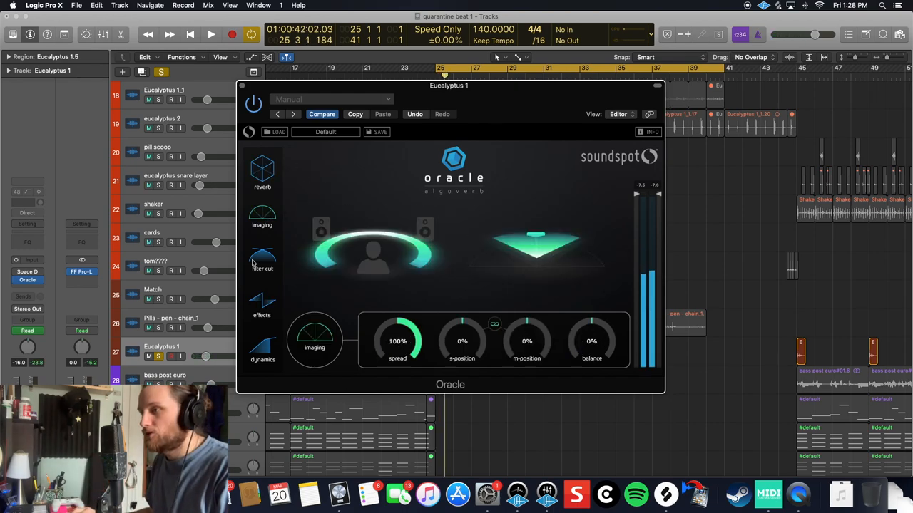
{"action": "left_click", "coordinate": [262, 261]}
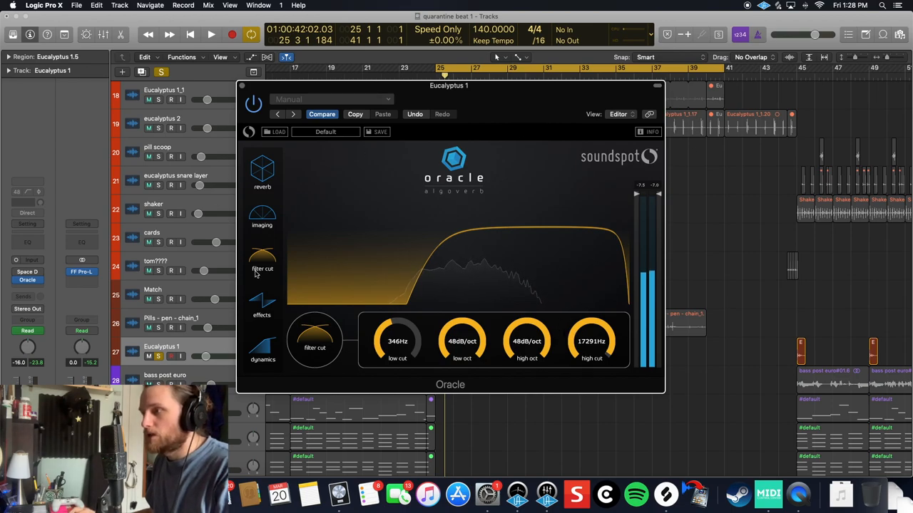
{"action": "left_click", "coordinate": [261, 355]}
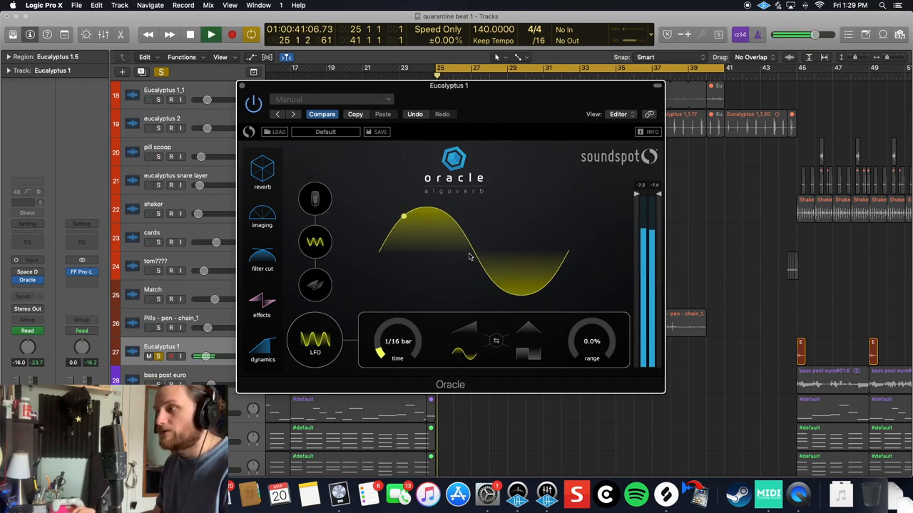
Raise the 1/16-bar sine LFO range from 0% to about 56%
{"action": "left_click_drag", "start_coordinate": [592, 341], "coordinate": [592, 328]}
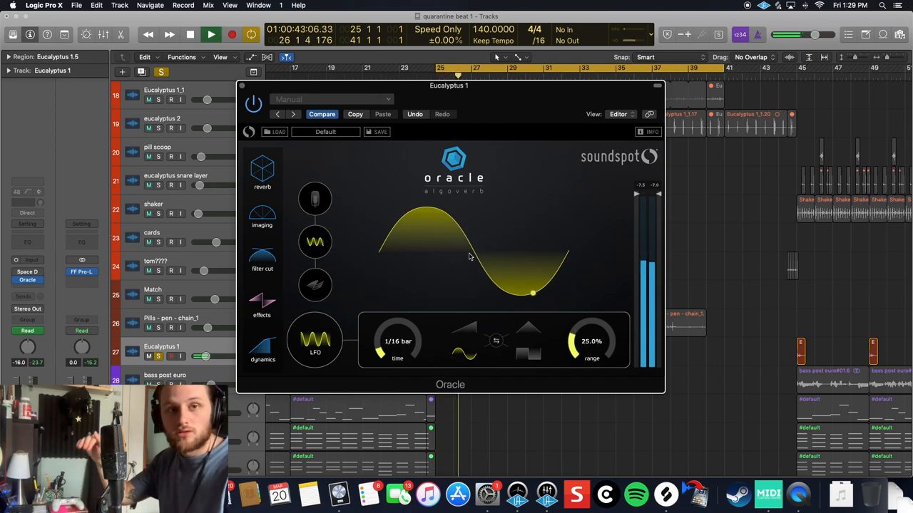
{"action": "left_click_drag", "start_coordinate": [592, 341], "coordinate": [591, 321]}
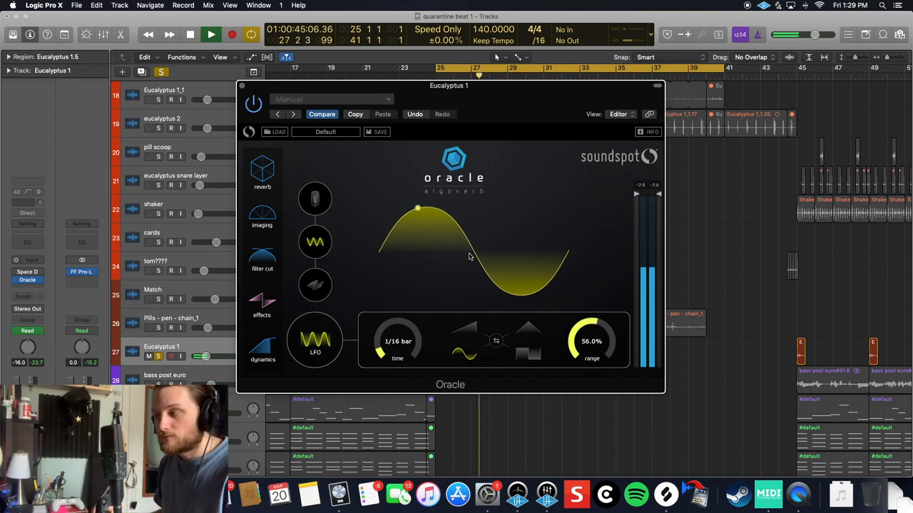